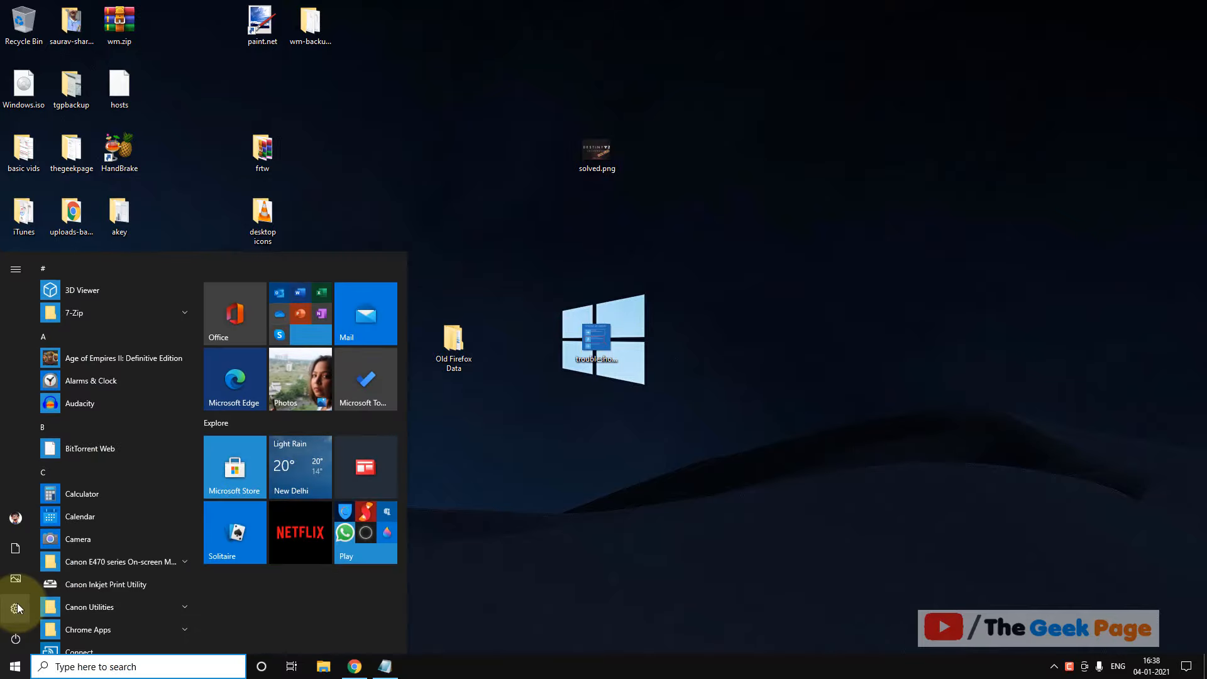
Open Settings and switch the Clipboard history toggle on
click(14, 607)
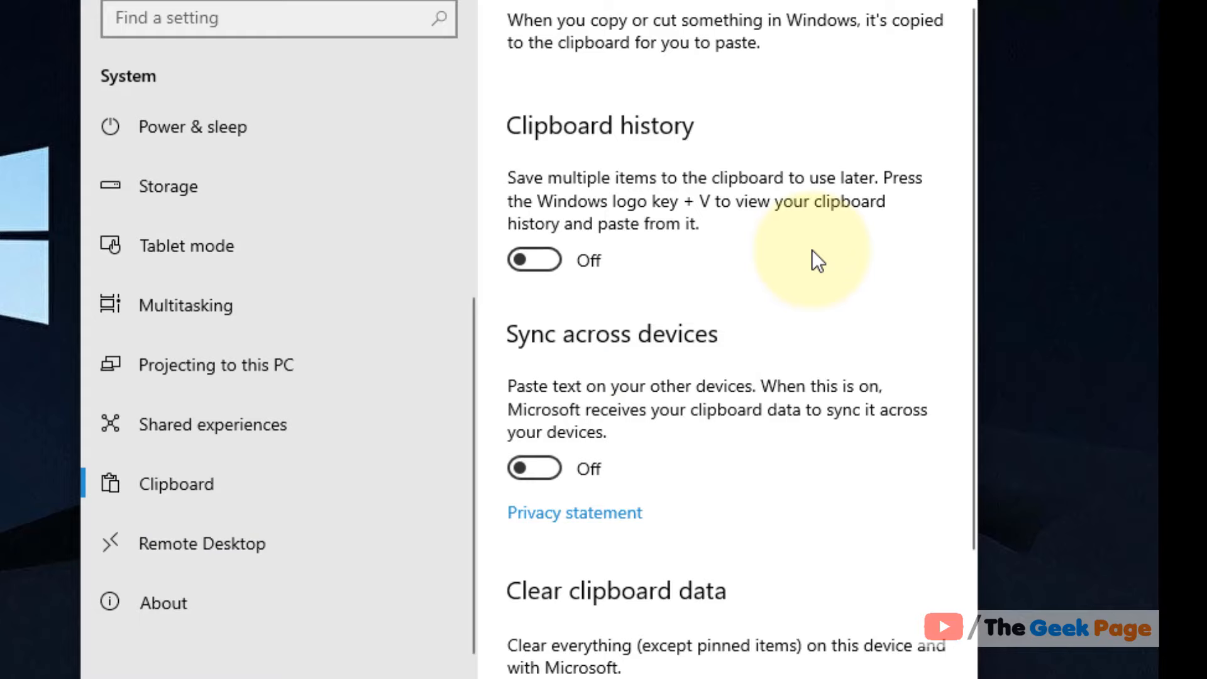
click(534, 260)
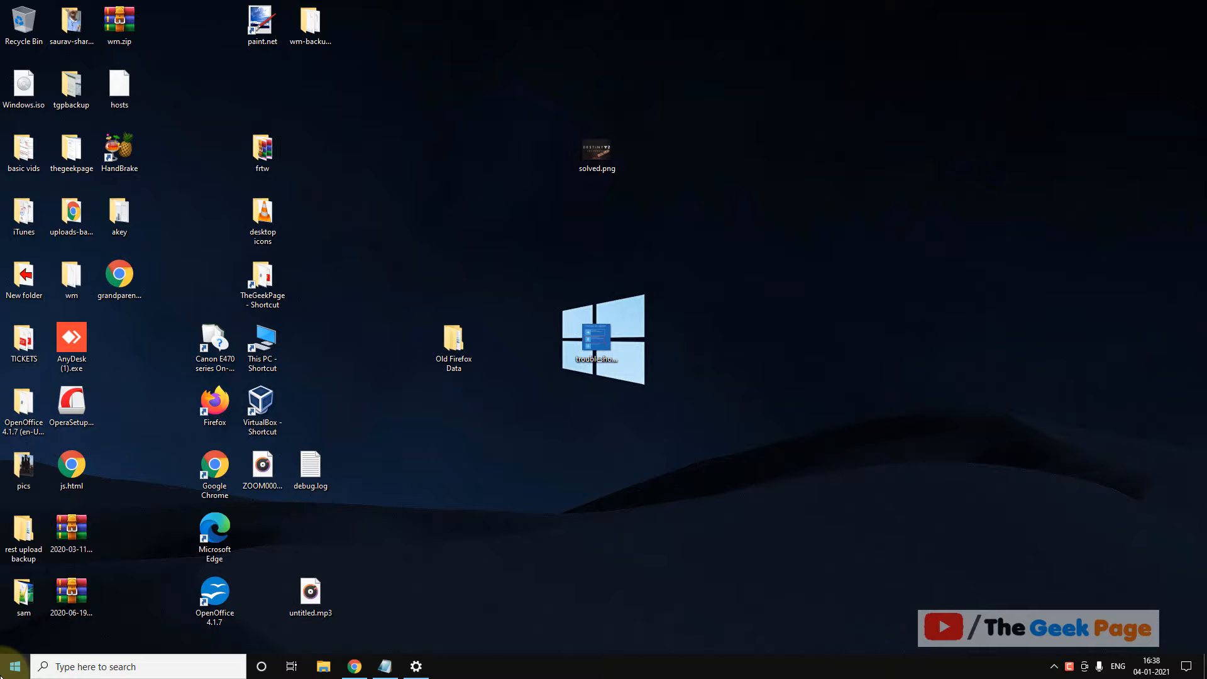
Open the Start menu to reach Snip & Sketch notification settings
click(414, 666)
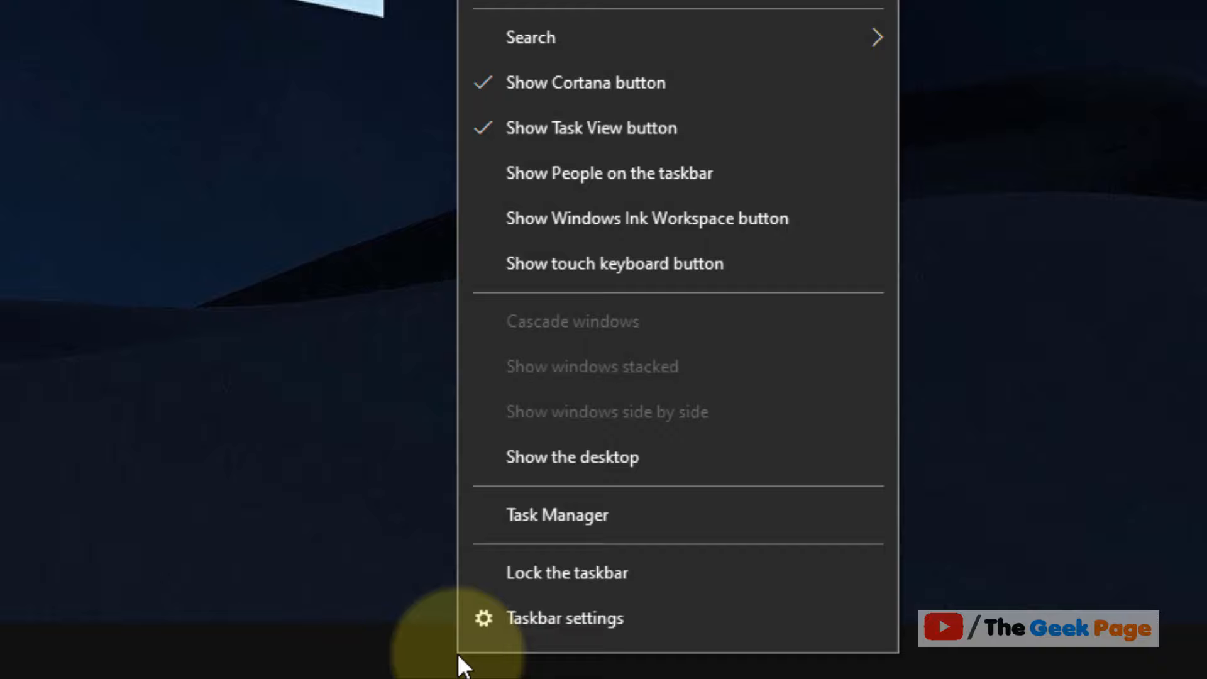
Open Taskbar settings and choose 'Select which icons appear on the taskbar'
click(560, 618)
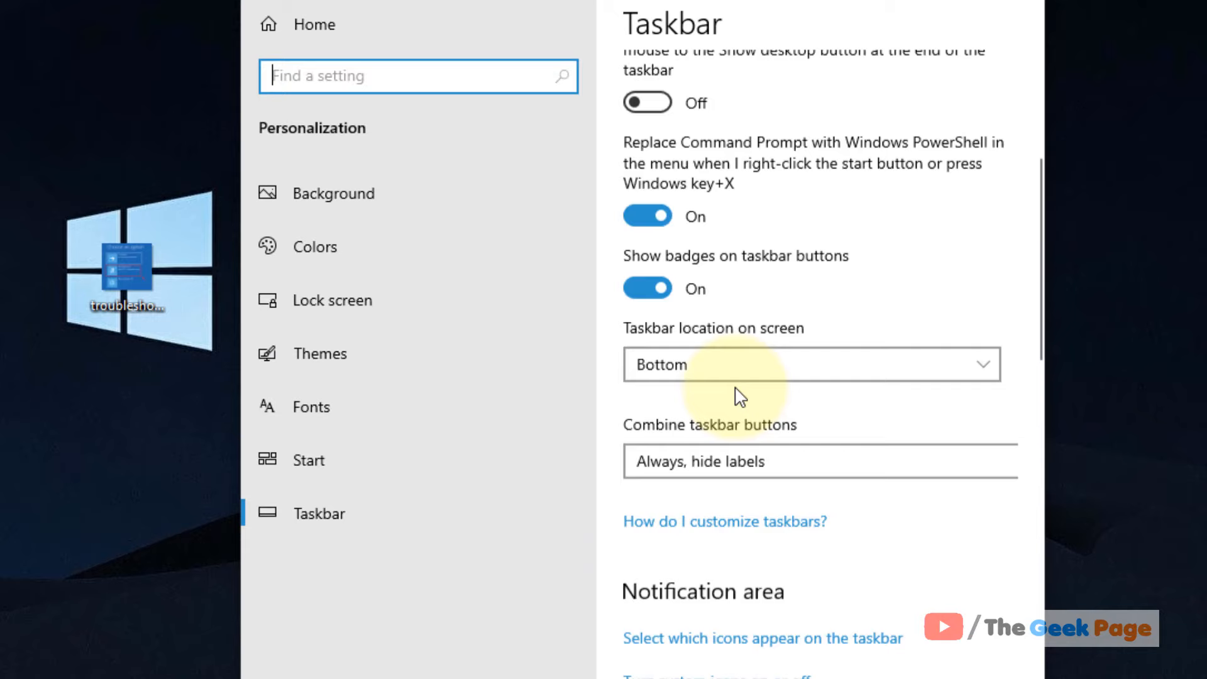
click(764, 647)
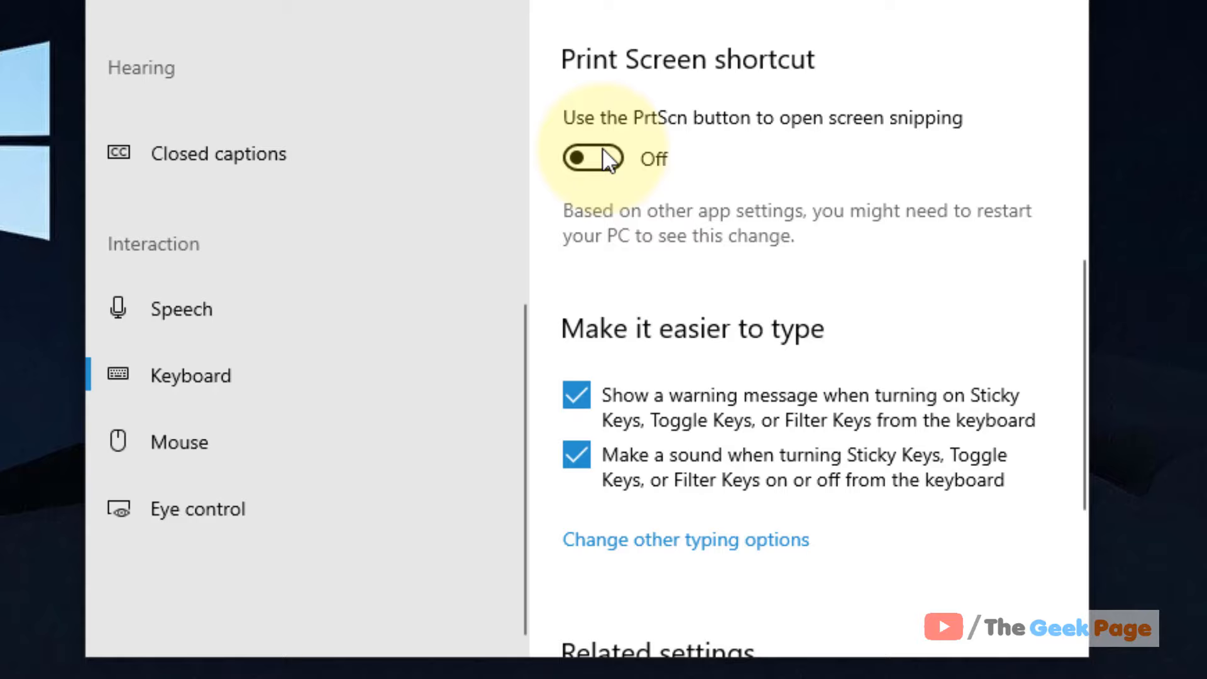
mouse_move(751, 95)
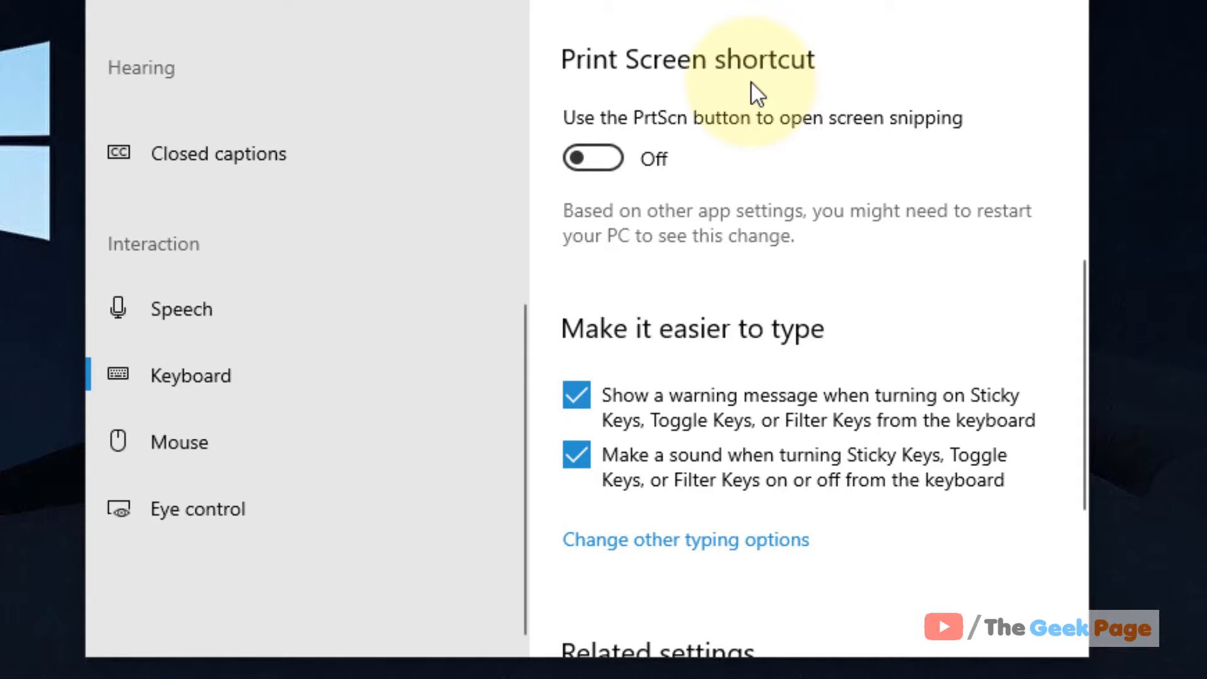
mouse_move(921, 141)
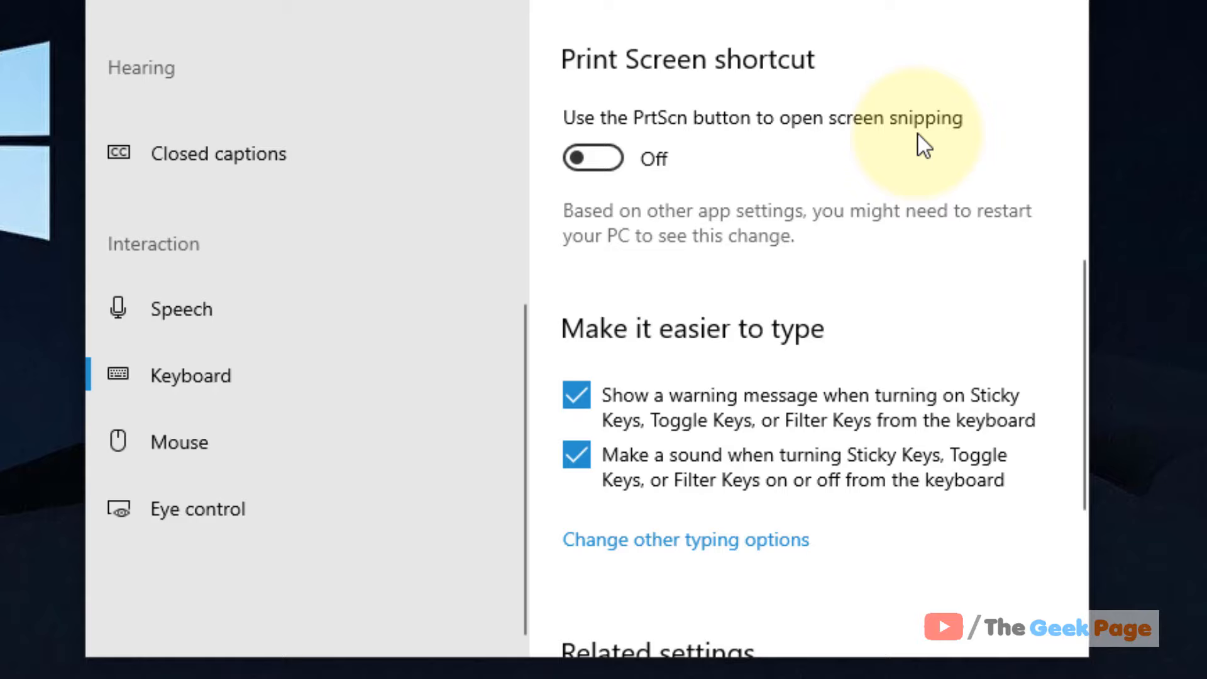
Switch on 'Use the PrtScn button to open screen snipping' in Ease of Access Keyboard
click(594, 158)
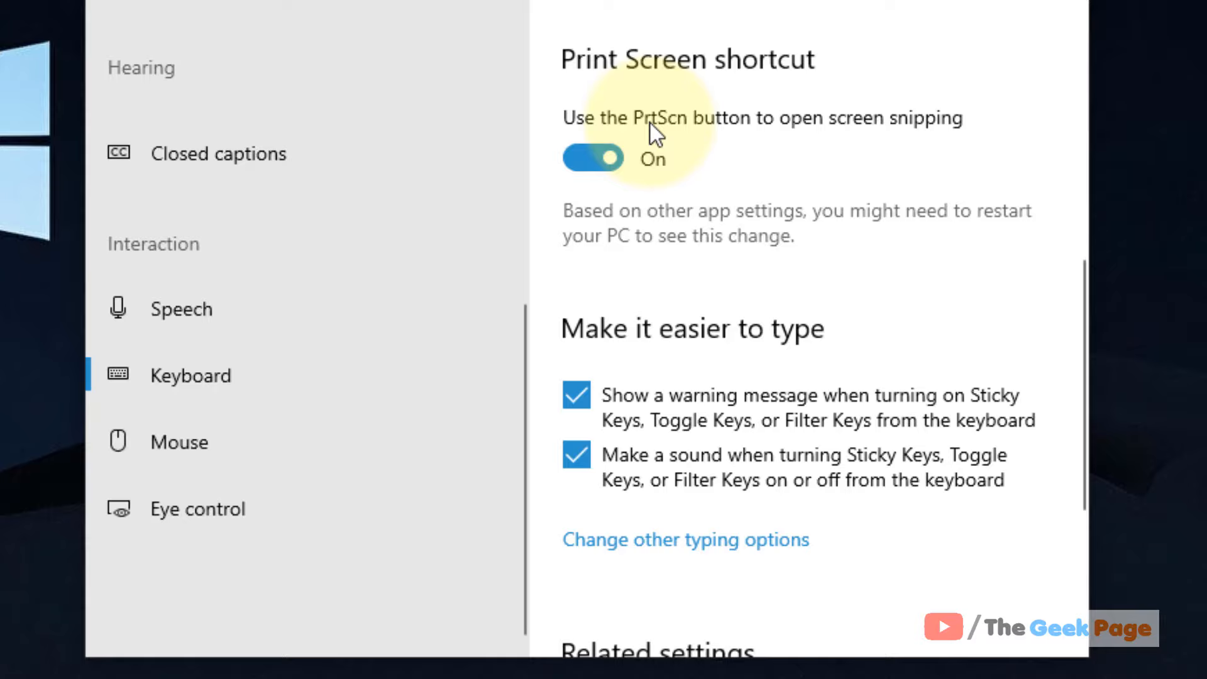